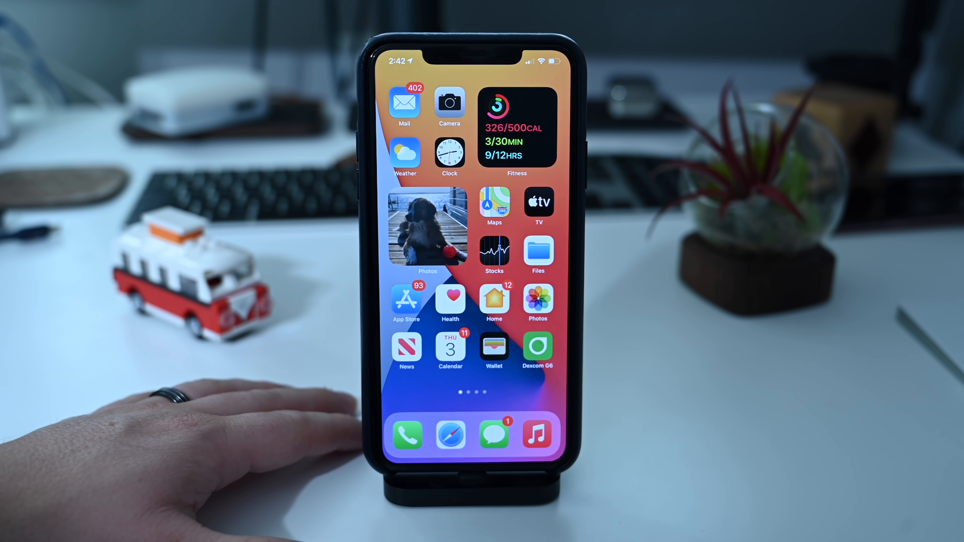
Reach the App Library past the home pages and browse its renamed category folders
scroll("left", 3)
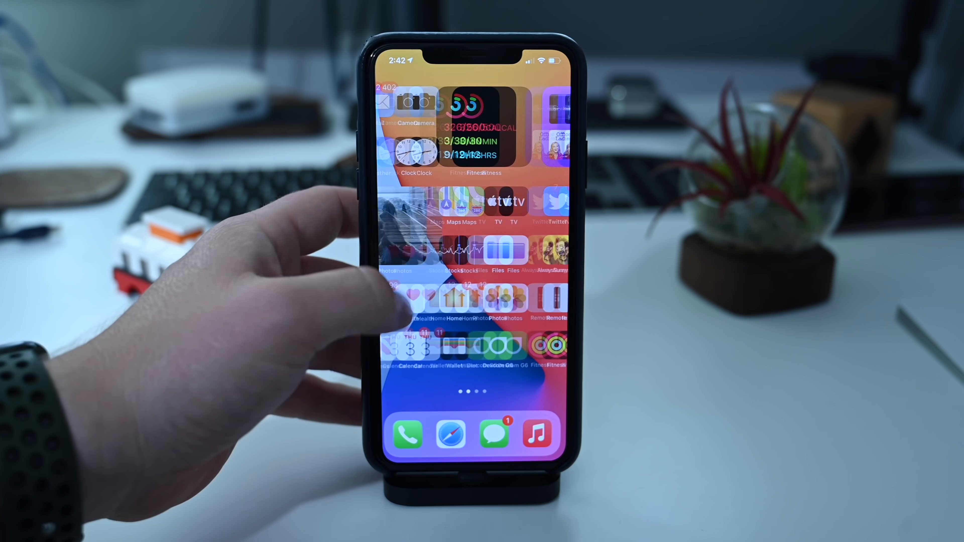
scroll("left", 3)
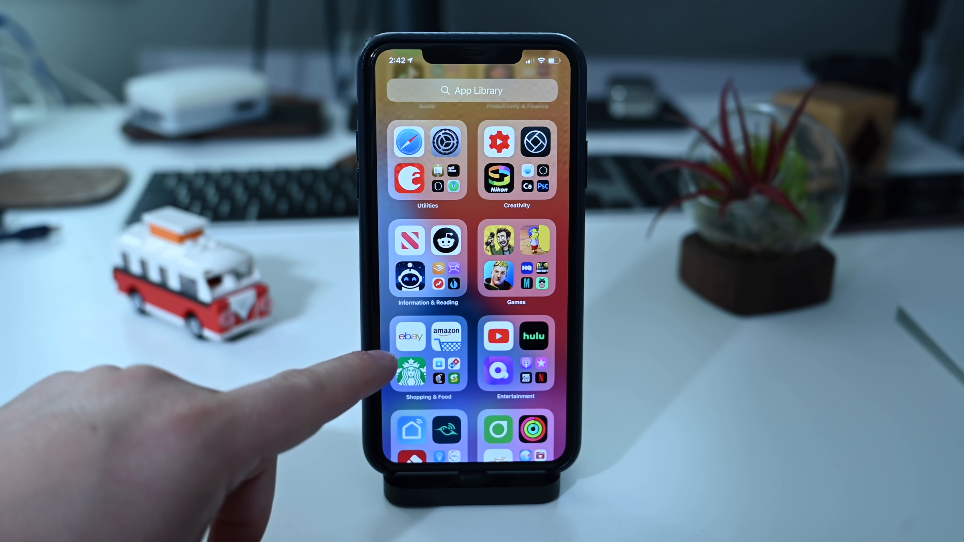
scroll("down", 3)
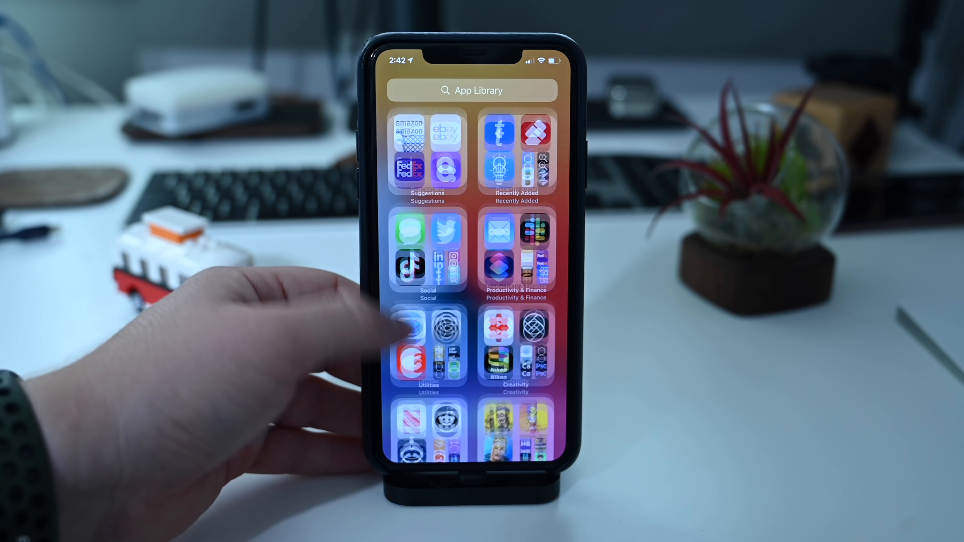
scroll("down", 3)
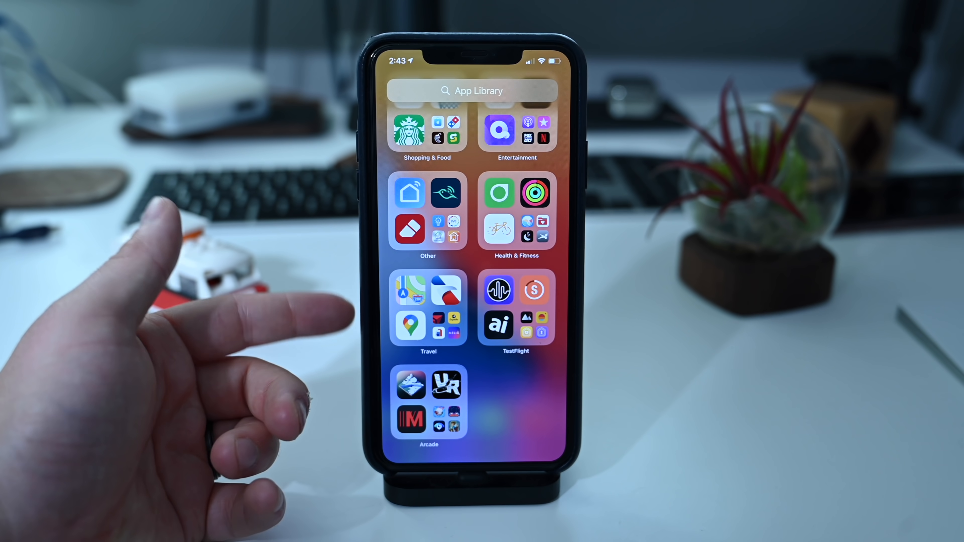
scroll("down", 3)
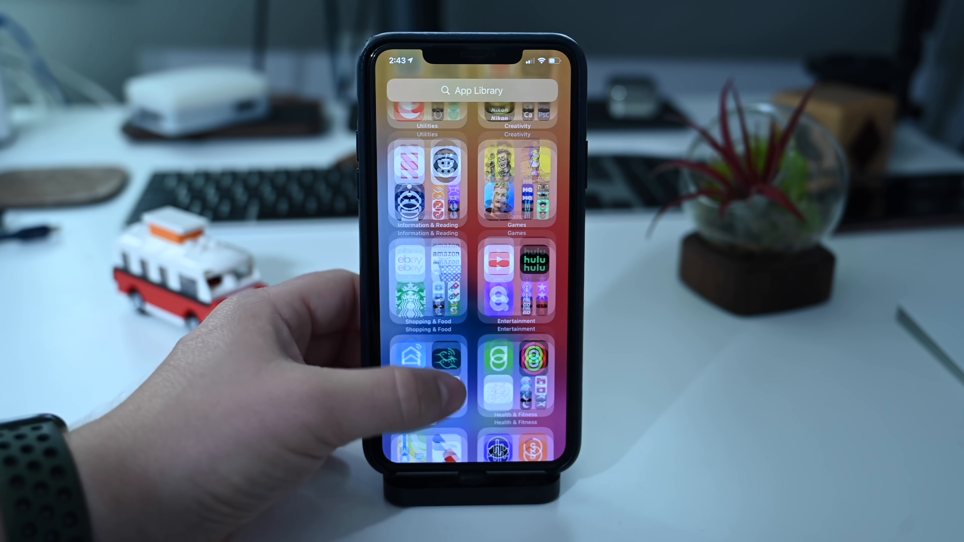
View the alphabetical A–Z list of all apps from the search field, then cancel it
left_click(473, 90)
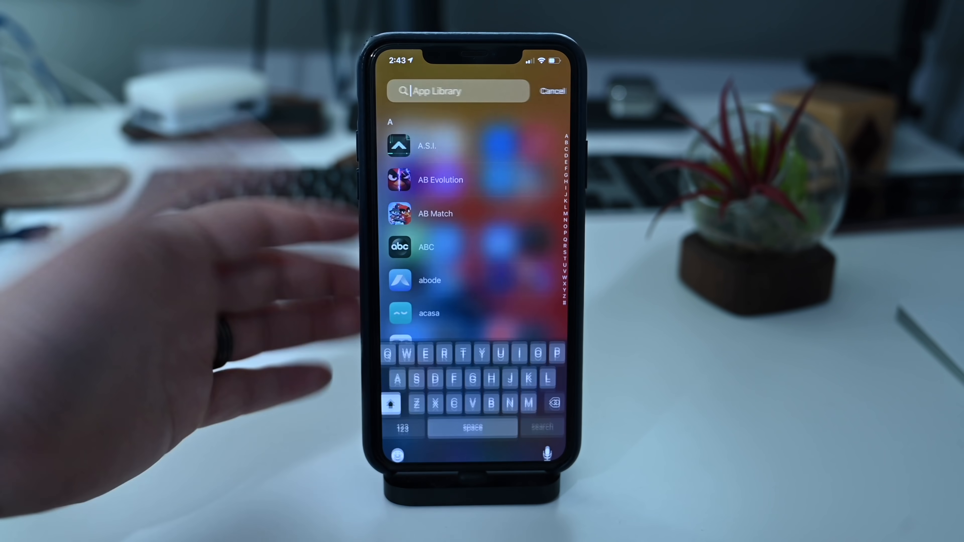
left_click(553, 91)
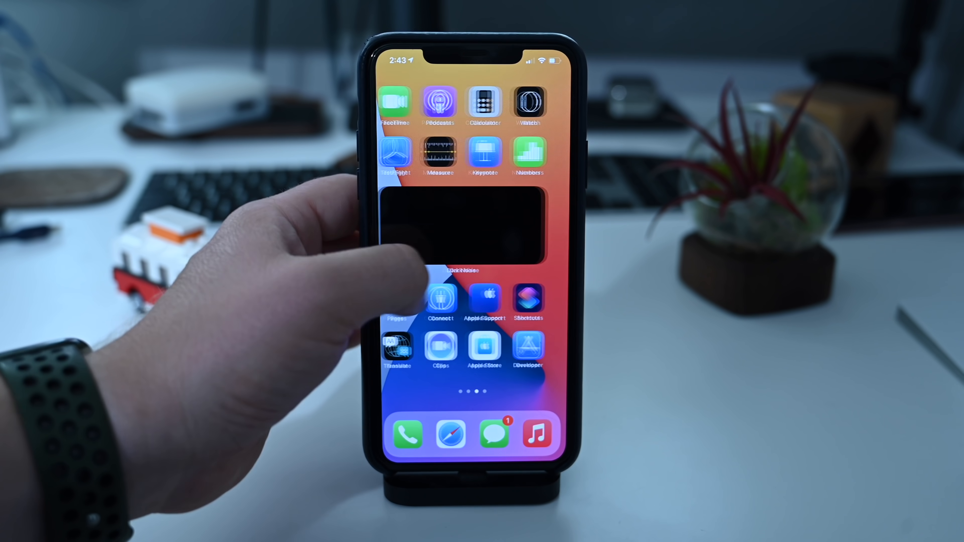
Go into Settings > Wallpaper and start Choose a New Wallpaper to see Dynamic, Stills and Live
scroll("left", 3)
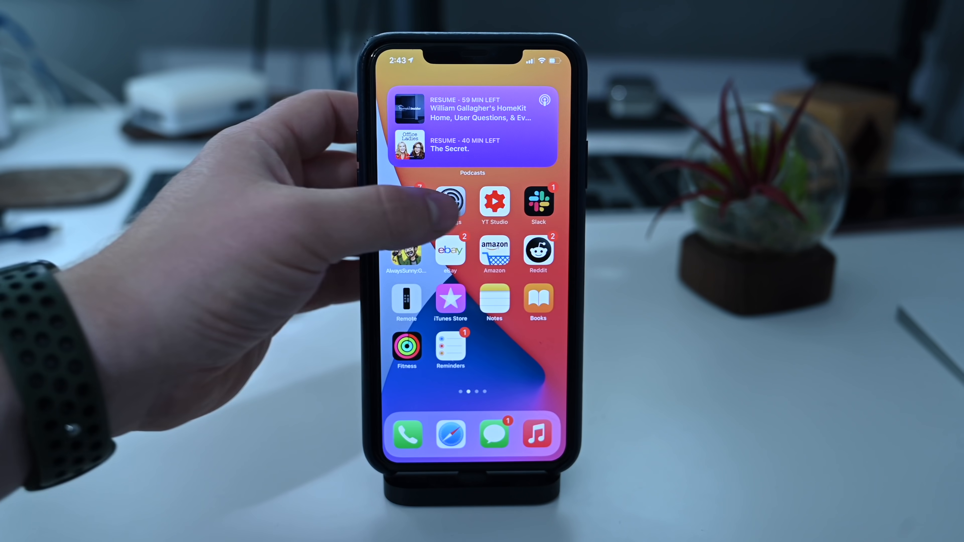
left_click(450, 205)
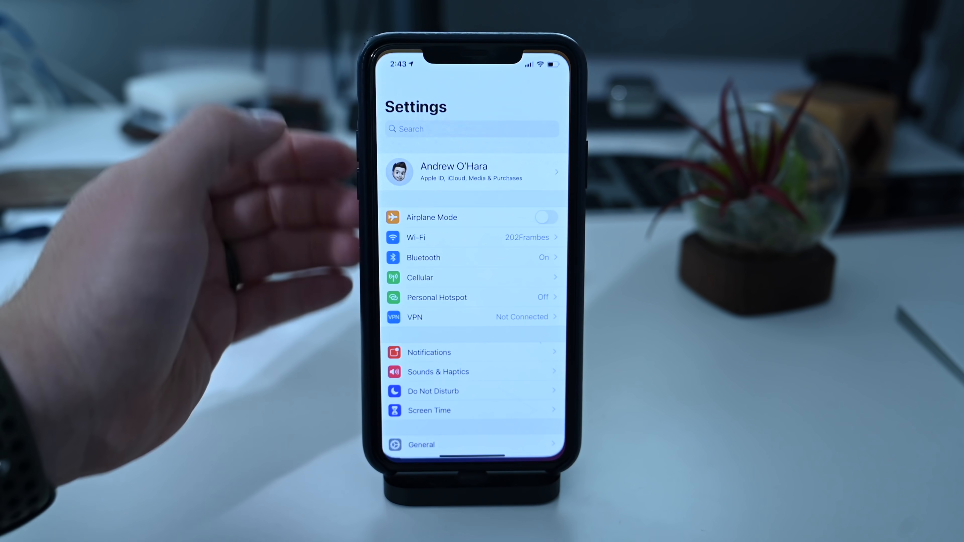
scroll("down", 3)
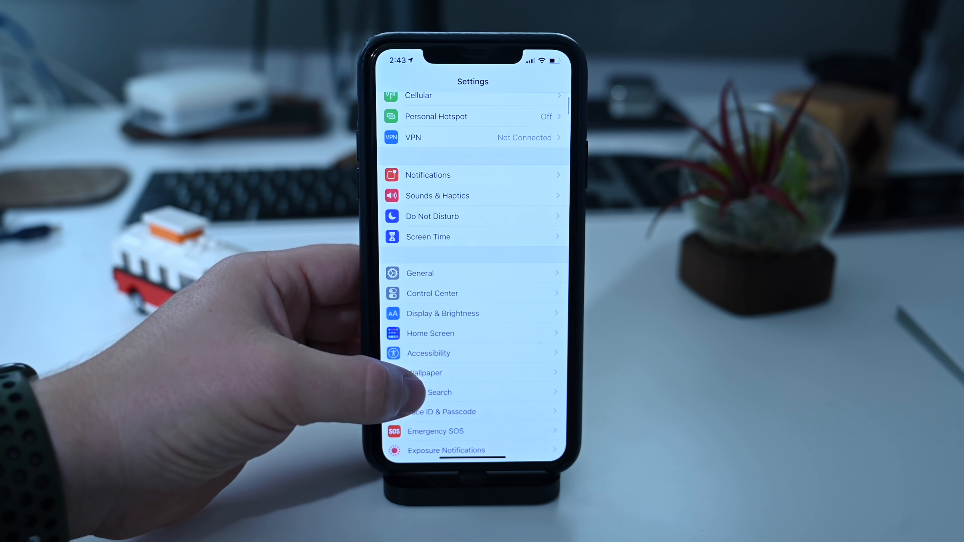
left_click(424, 373)
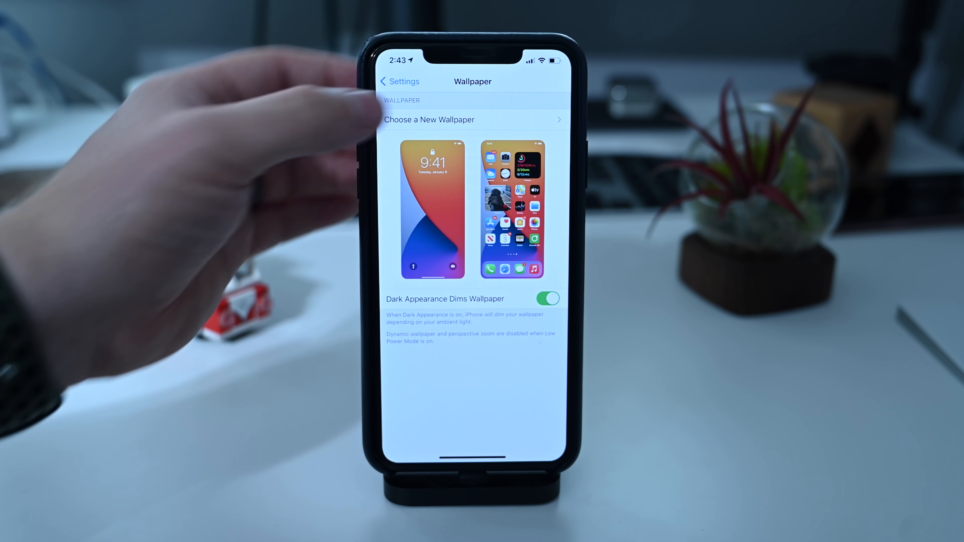
left_click(429, 120)
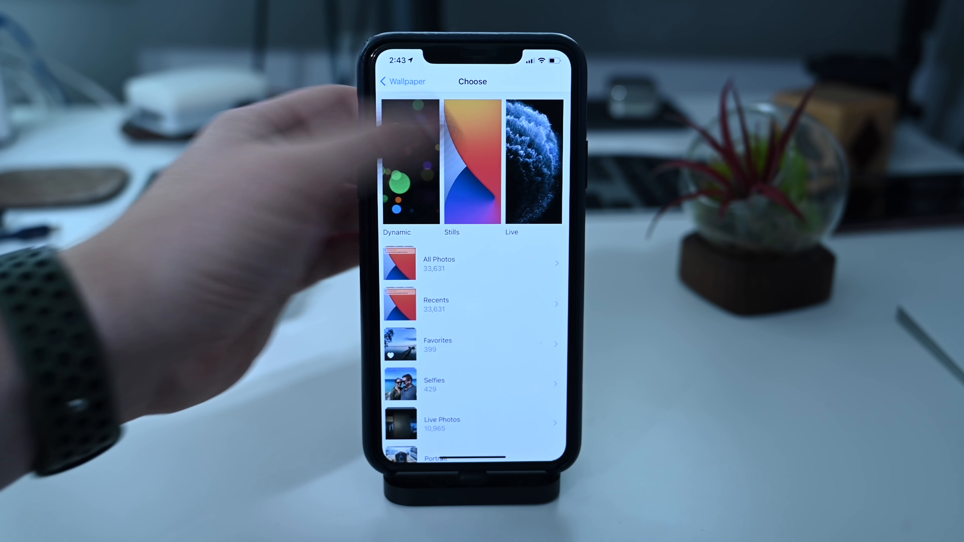
Browse the Stills rainbow-stripe wallpapers, preview the blue one on the lock screen, then cancel
left_click(471, 161)
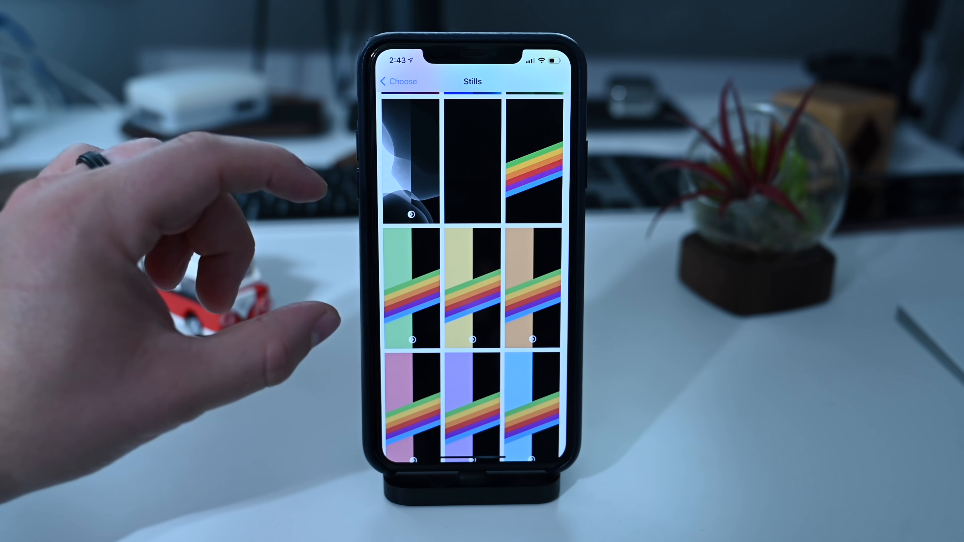
scroll("down", 3)
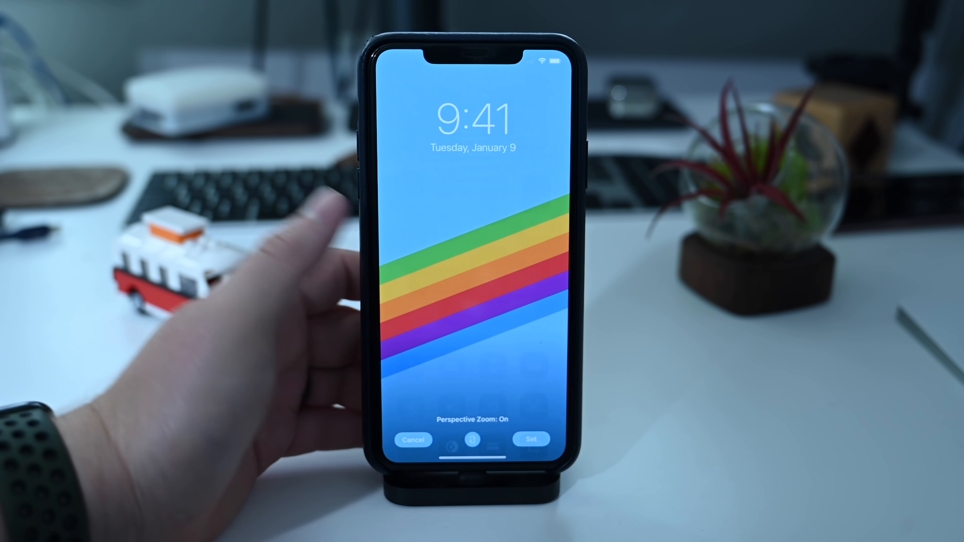
left_click(413, 441)
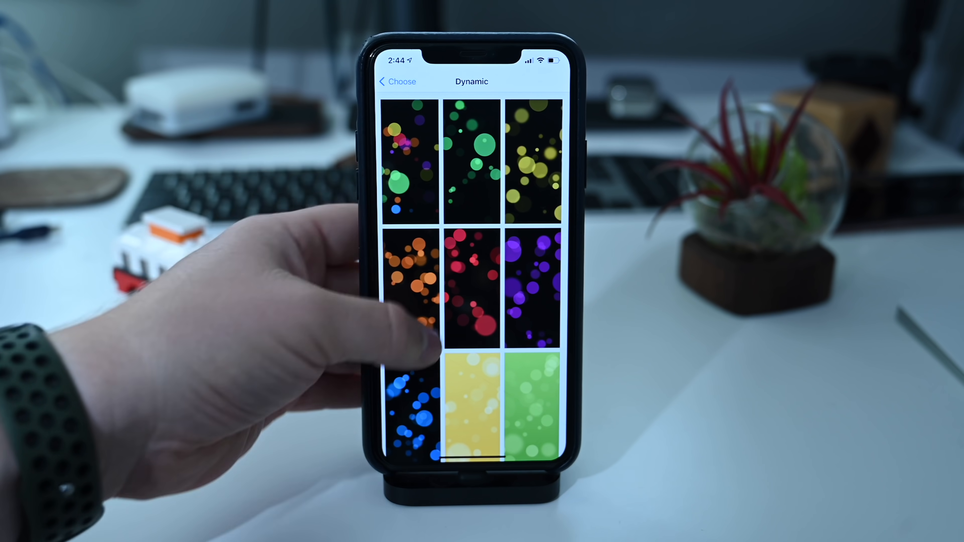
View the Dynamic bubble wallpapers, then leave Settings for the first home screen page, wallpaper unchanged
left_click(397, 81)
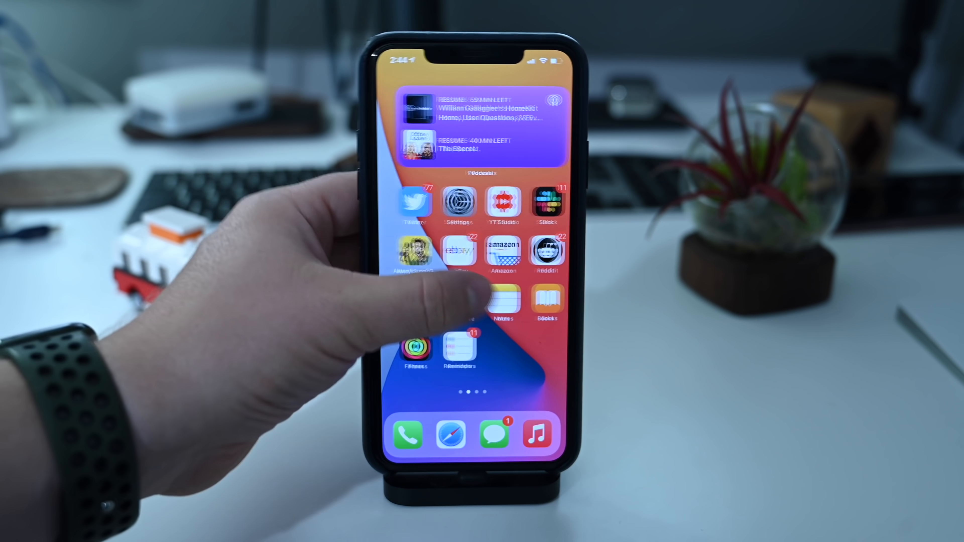
scroll("left", 3)
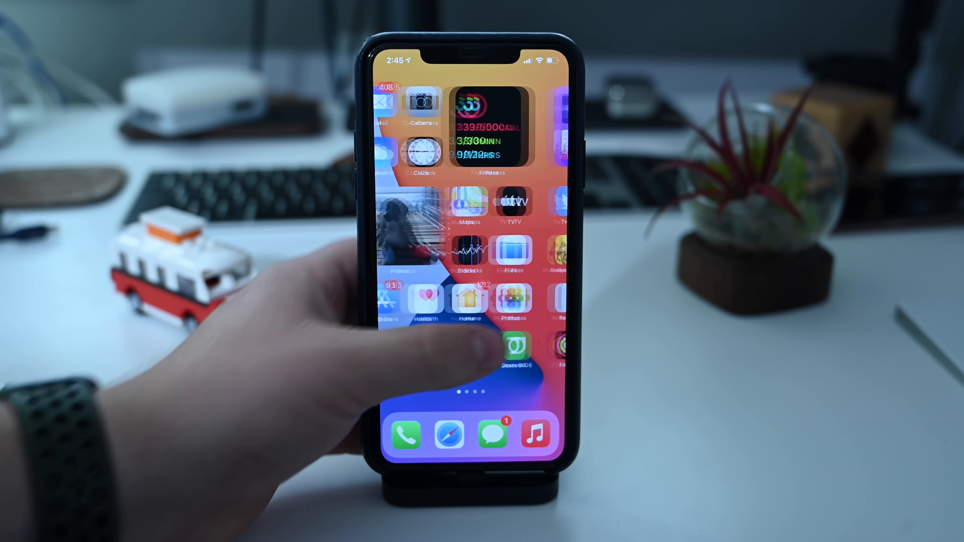